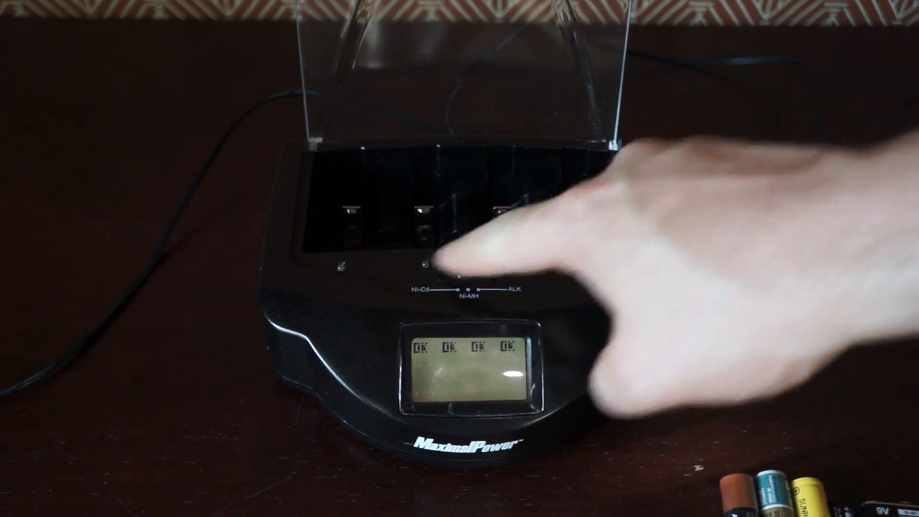
{"action": "left_click", "coordinate": [463, 258]}
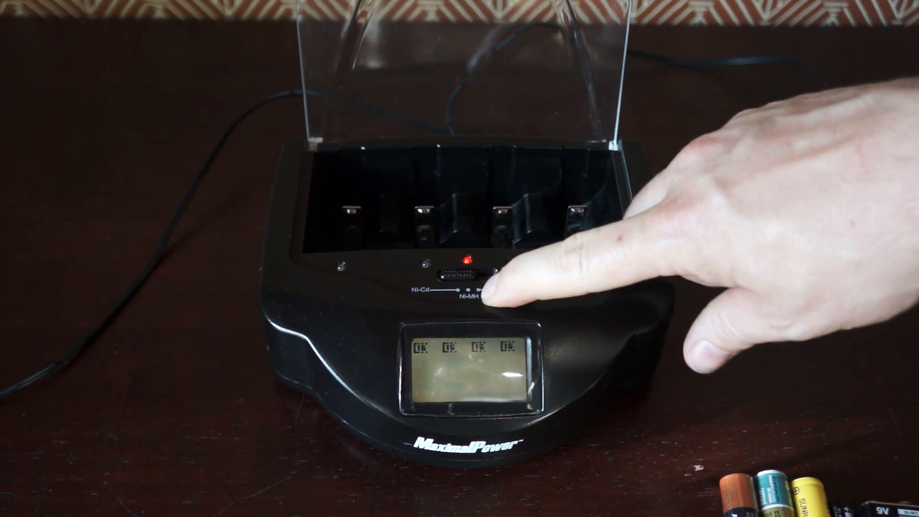
{"action": "left_click_drag", "start_coordinate": [463, 272], "coordinate": [487, 272]}
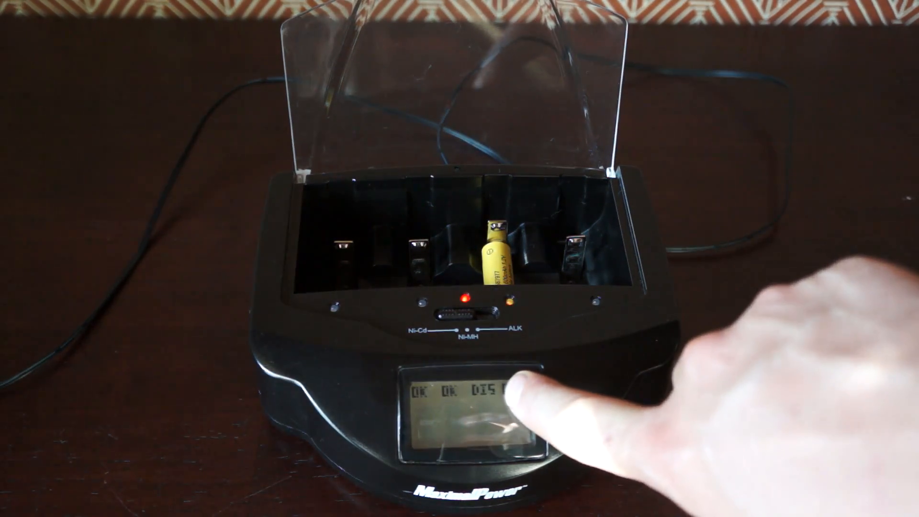
{"action": "left_click", "coordinate": [510, 387]}
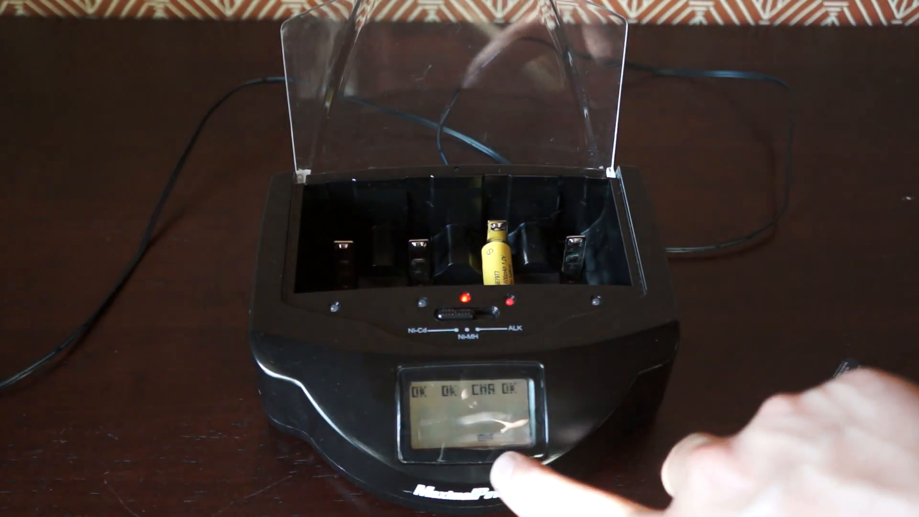